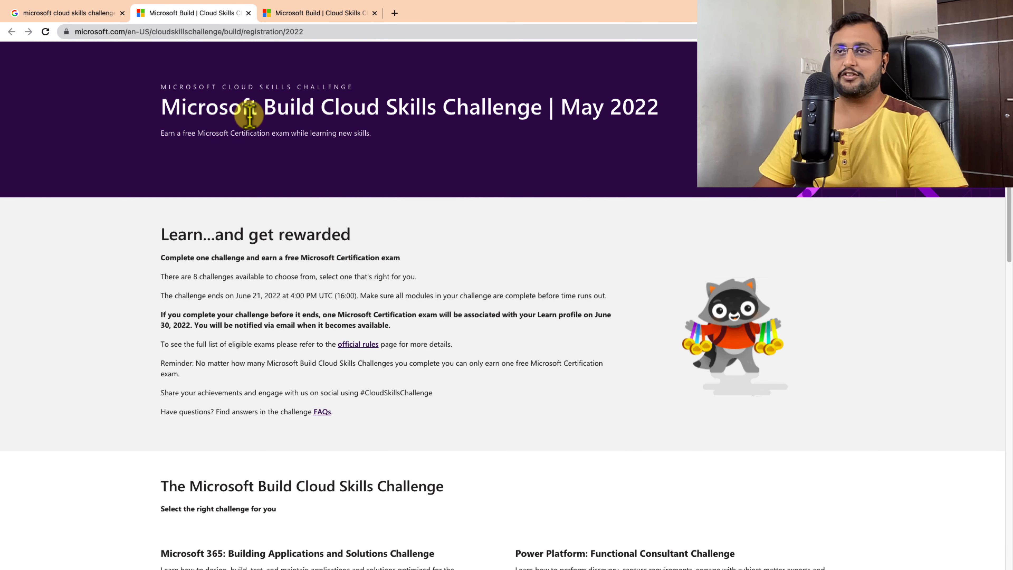
mouse_move(155, 112)
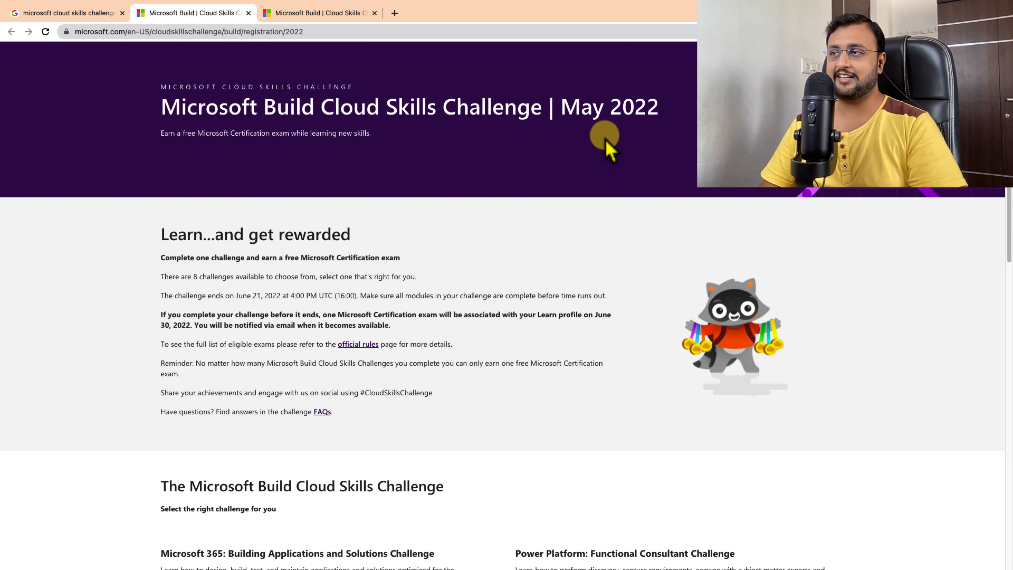
mouse_move(640, 138)
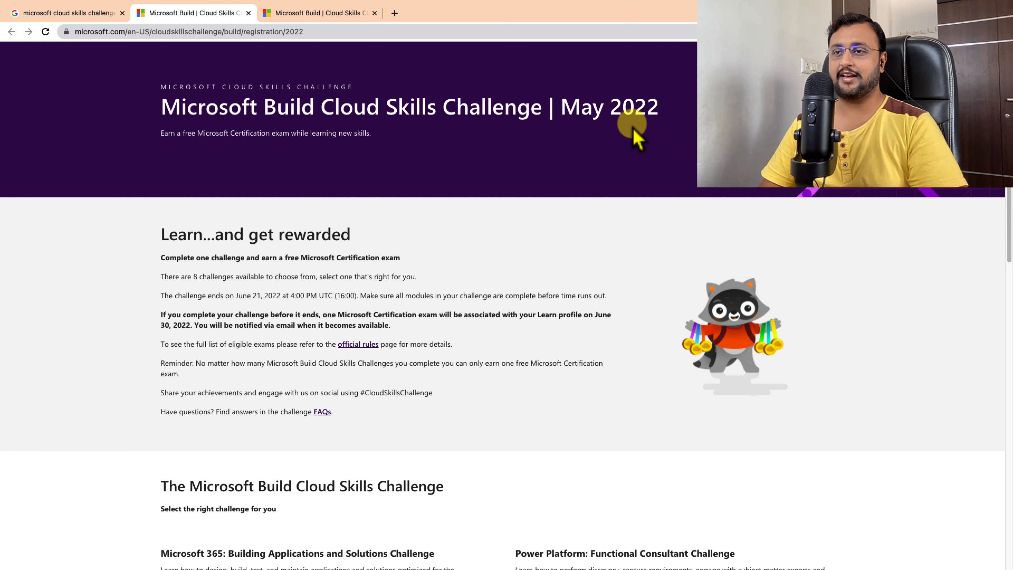
mouse_move(524, 172)
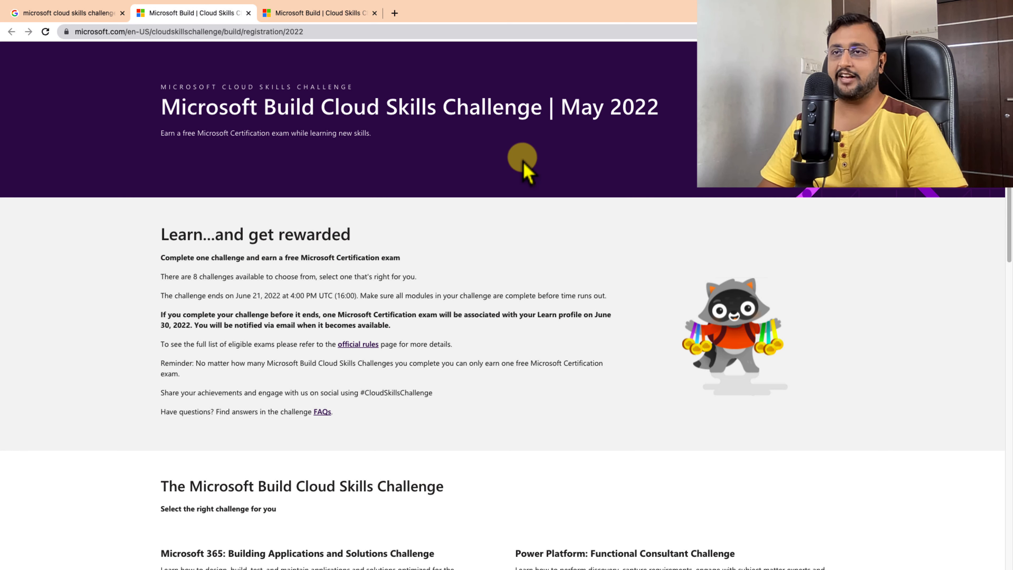
mouse_move(217, 274)
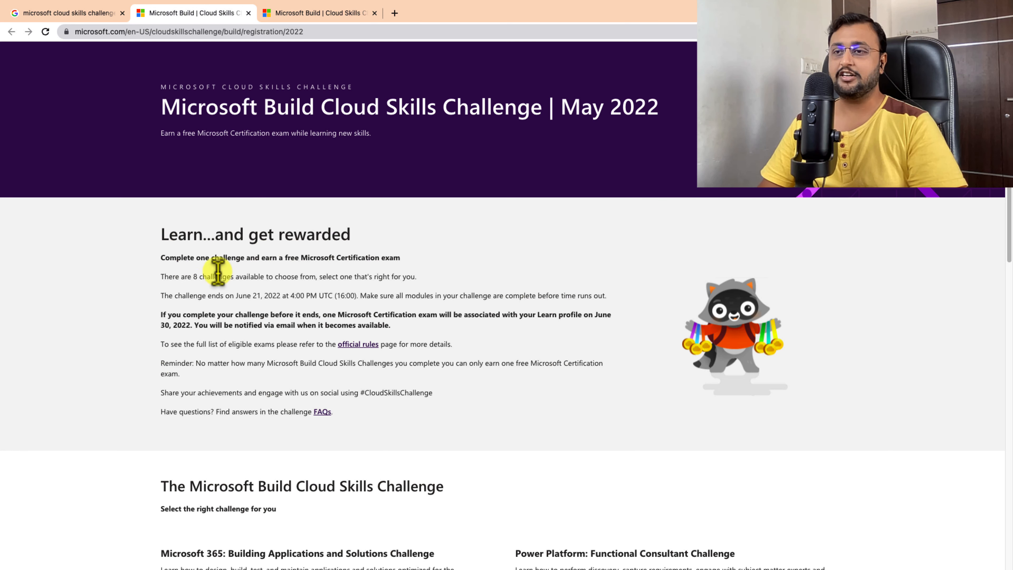
mouse_move(444, 444)
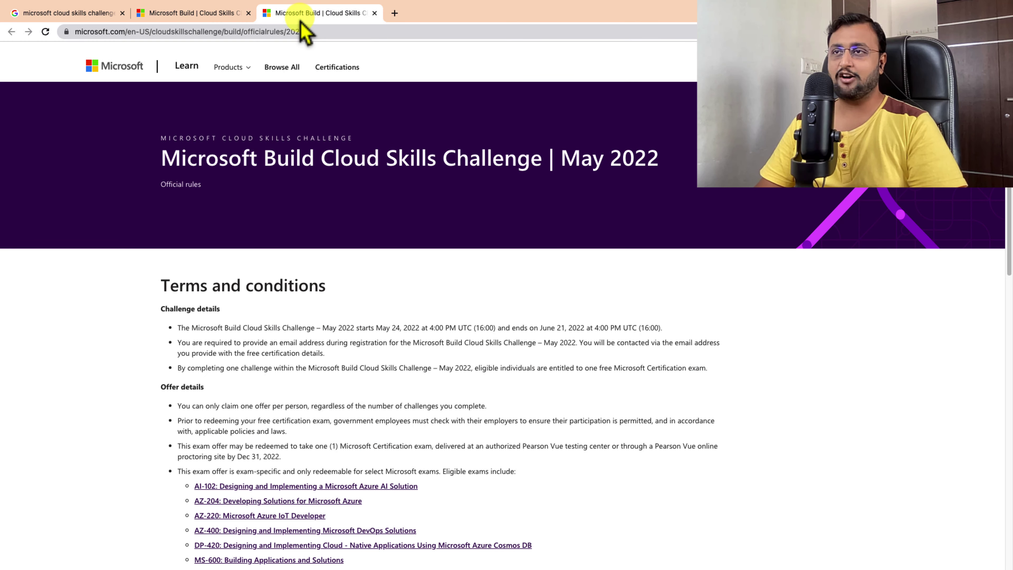
scroll("down", 3)
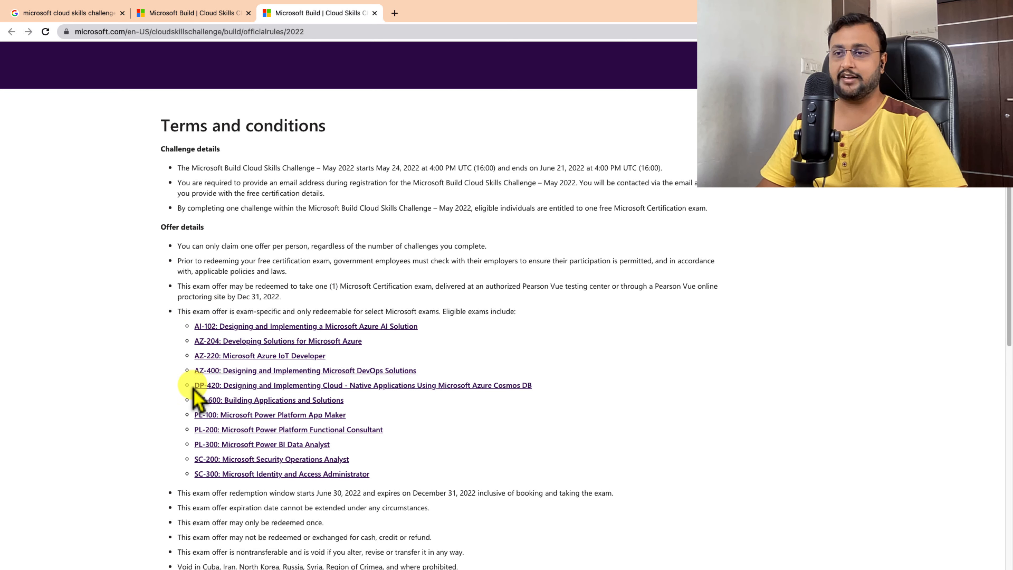
mouse_move(403, 497)
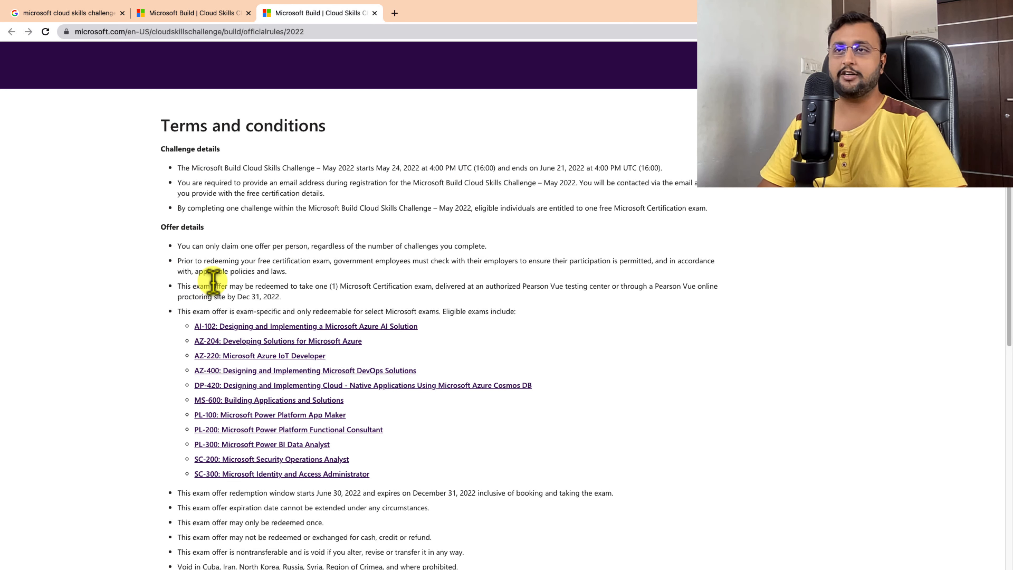
mouse_move(169, 380)
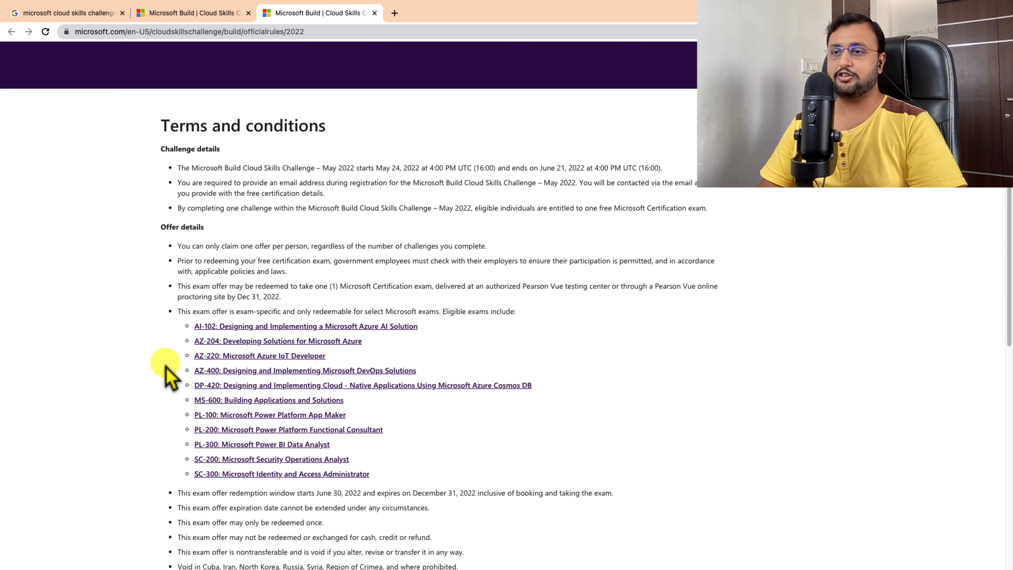
mouse_move(212, 347)
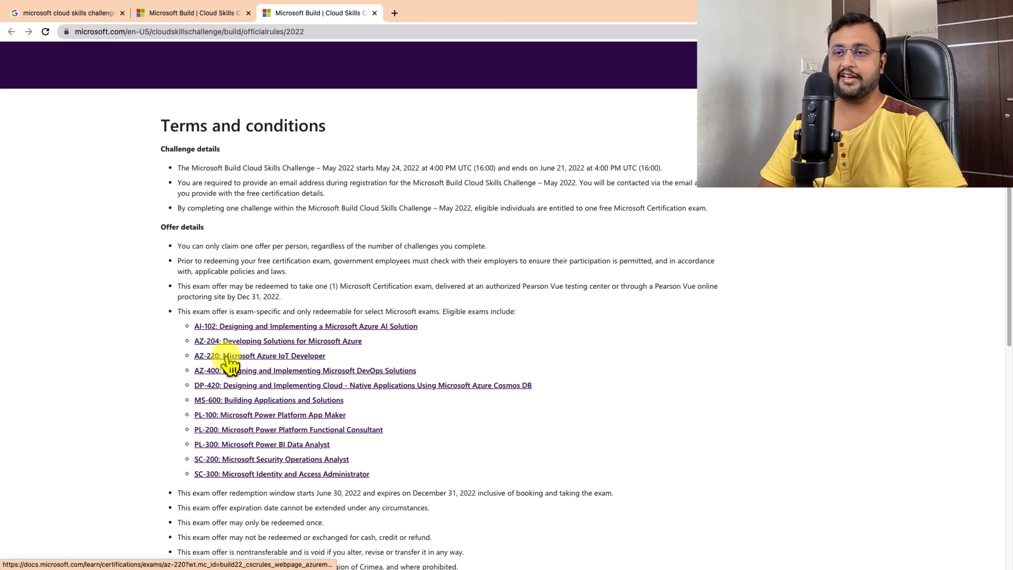
mouse_move(189, 412)
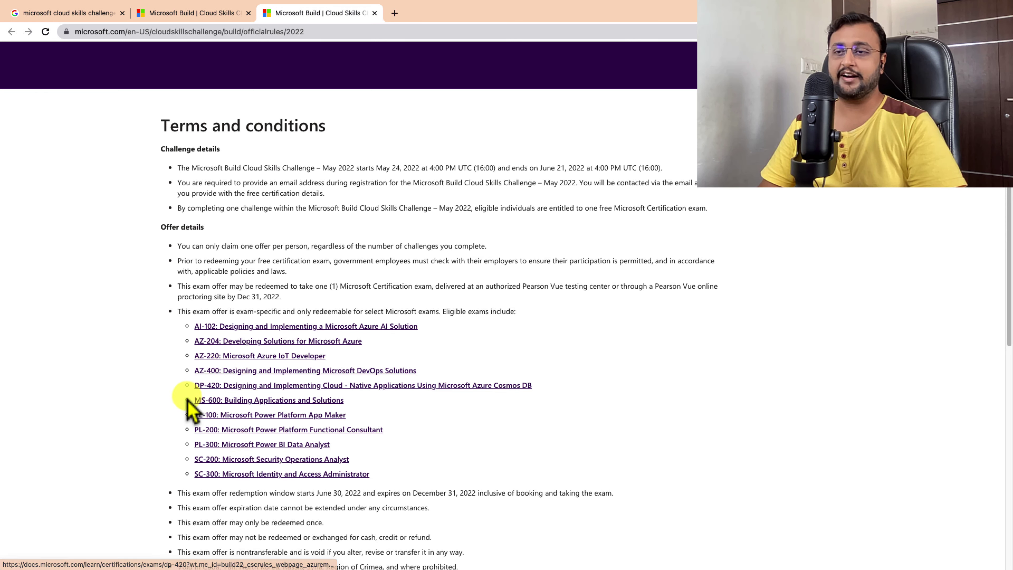
mouse_move(247, 421)
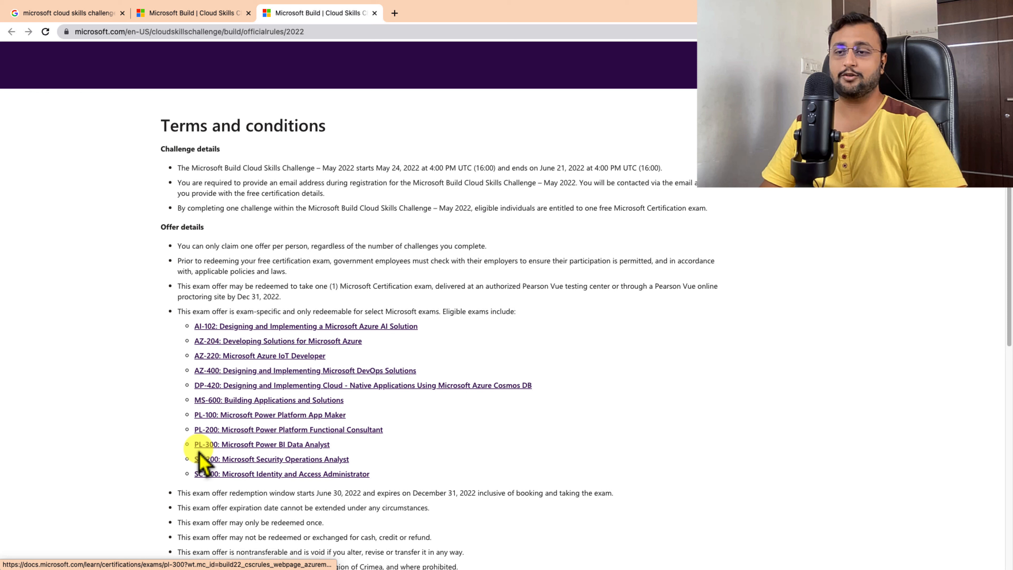
mouse_move(213, 463)
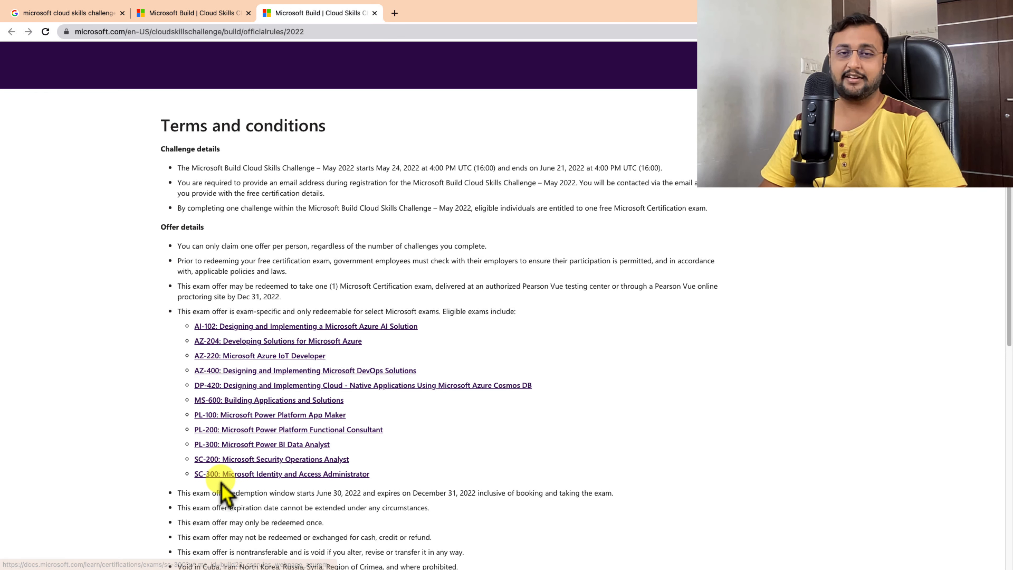
mouse_move(499, 291)
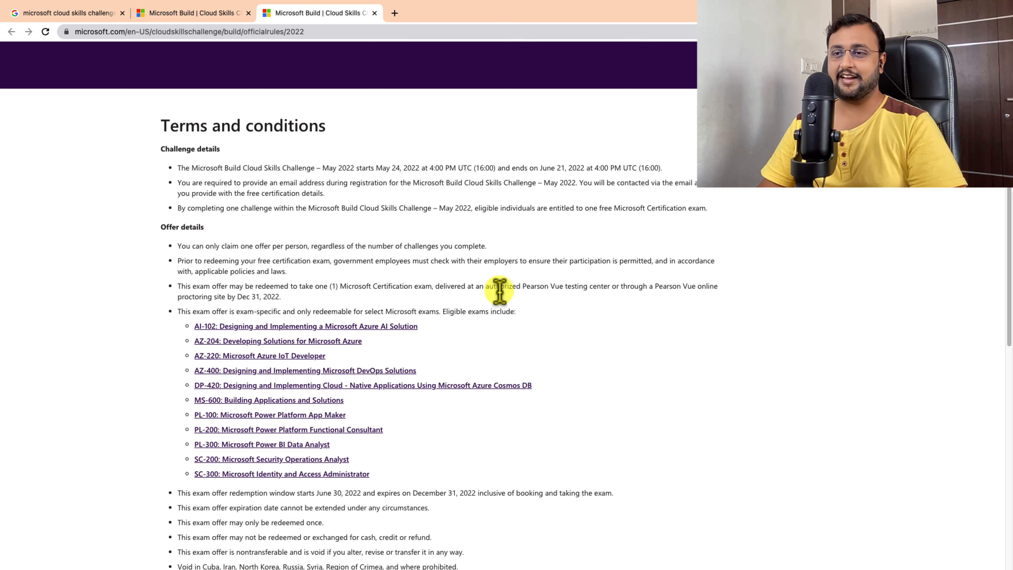
mouse_move(236, 421)
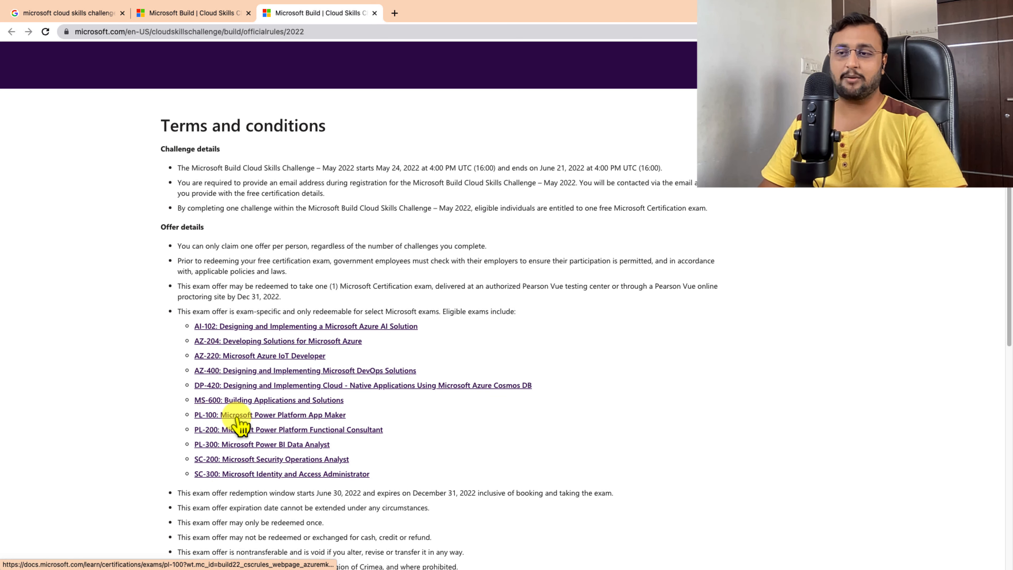
mouse_move(252, 434)
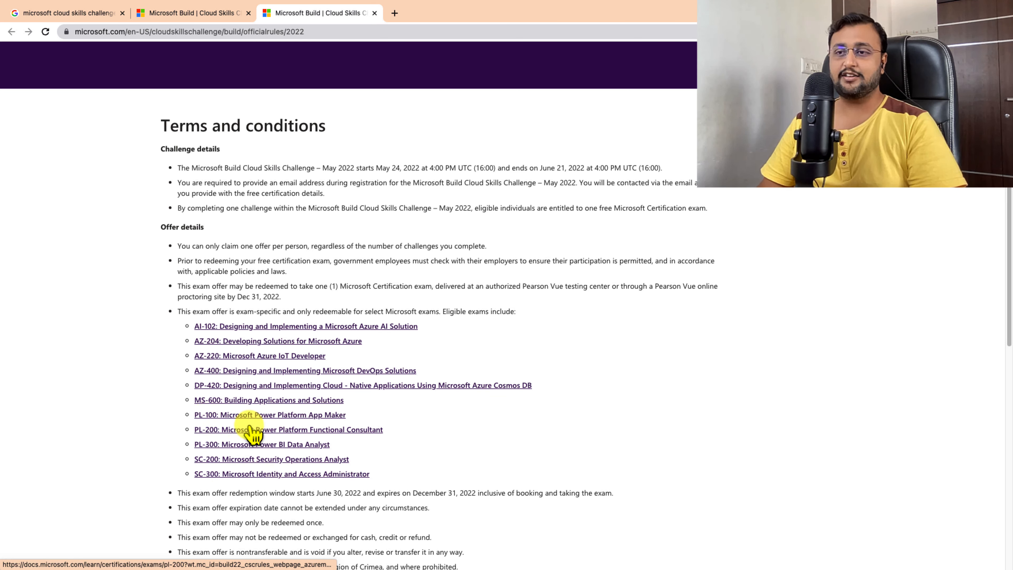
- Return to the registration tab and go to the Power Platform: App Maker Challenge
left_click(168, 13)
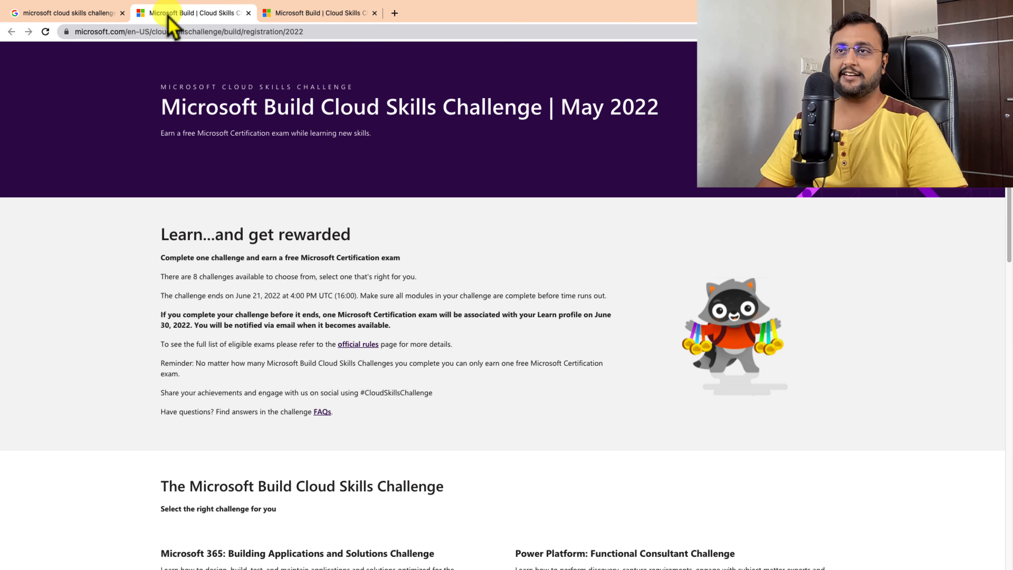
mouse_move(474, 290)
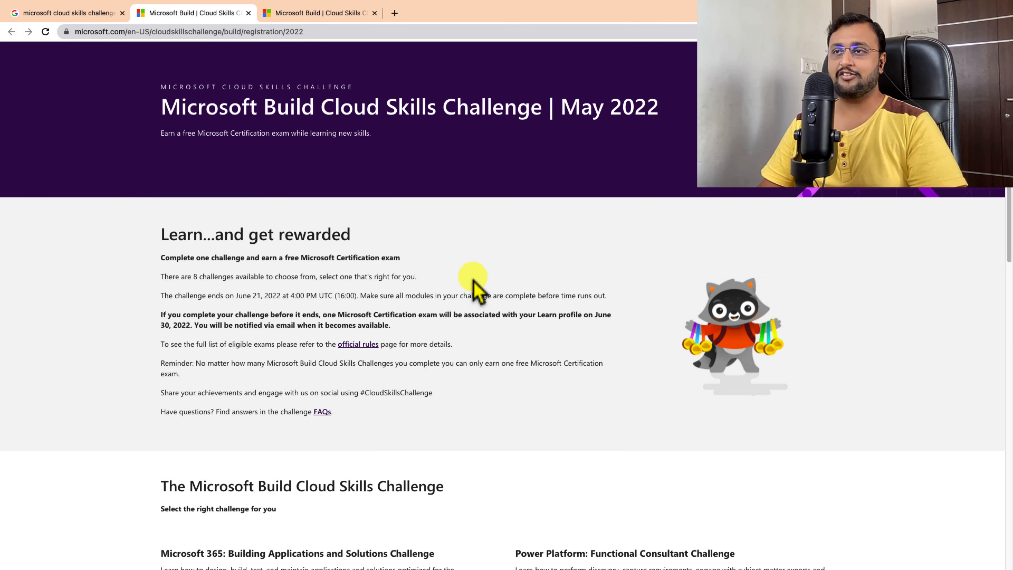
scroll("down", 3)
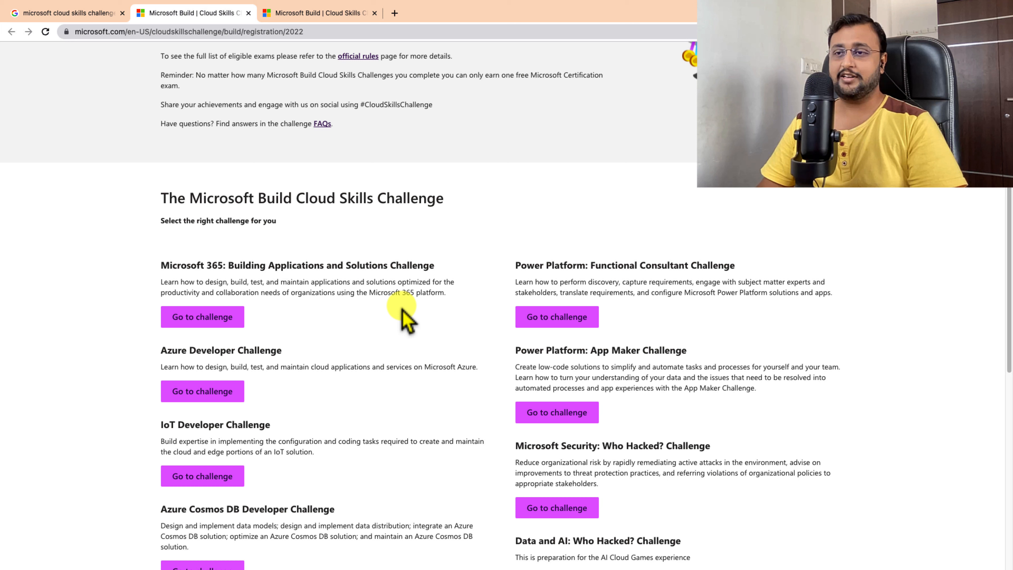
mouse_move(306, 414)
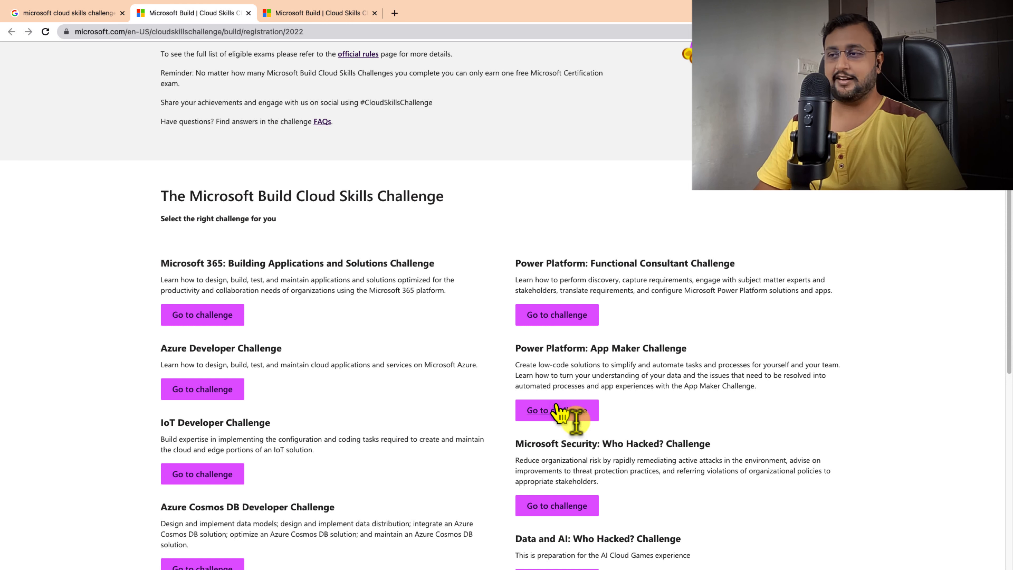
double_click(600, 356)
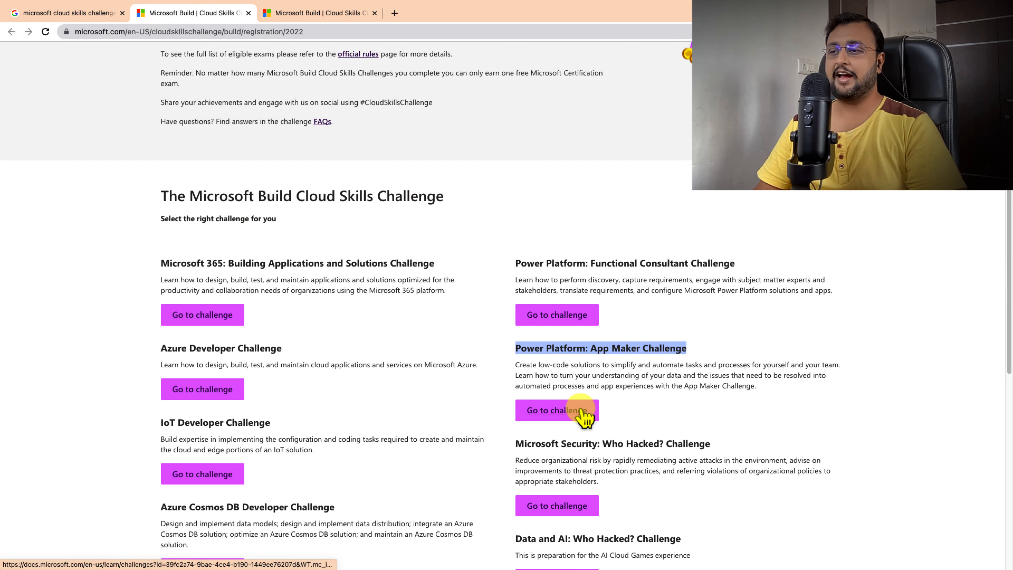
left_click(562, 411)
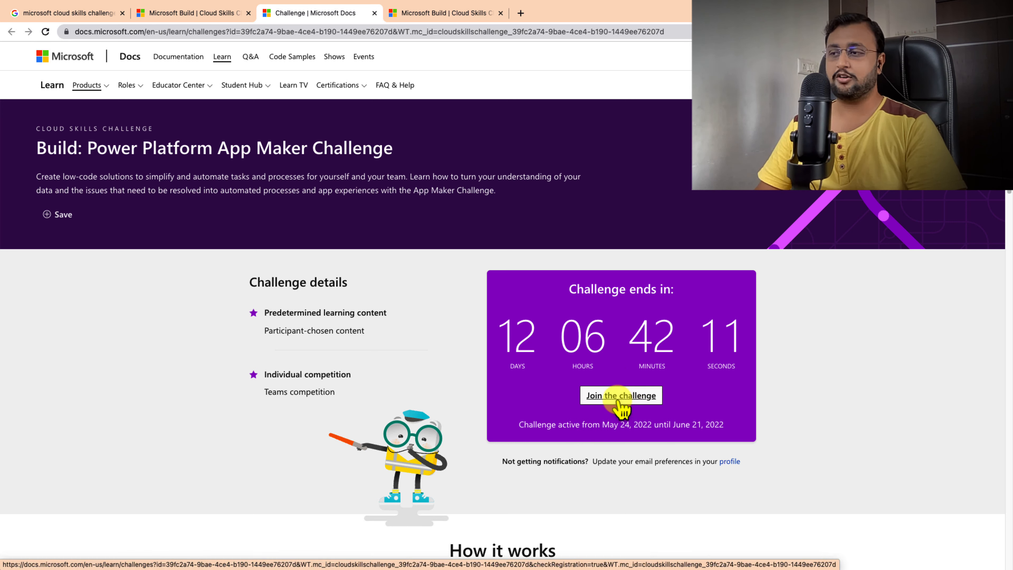
- Start joining the challenge and sign in with the Microsoft account email and password
left_click(614, 399)
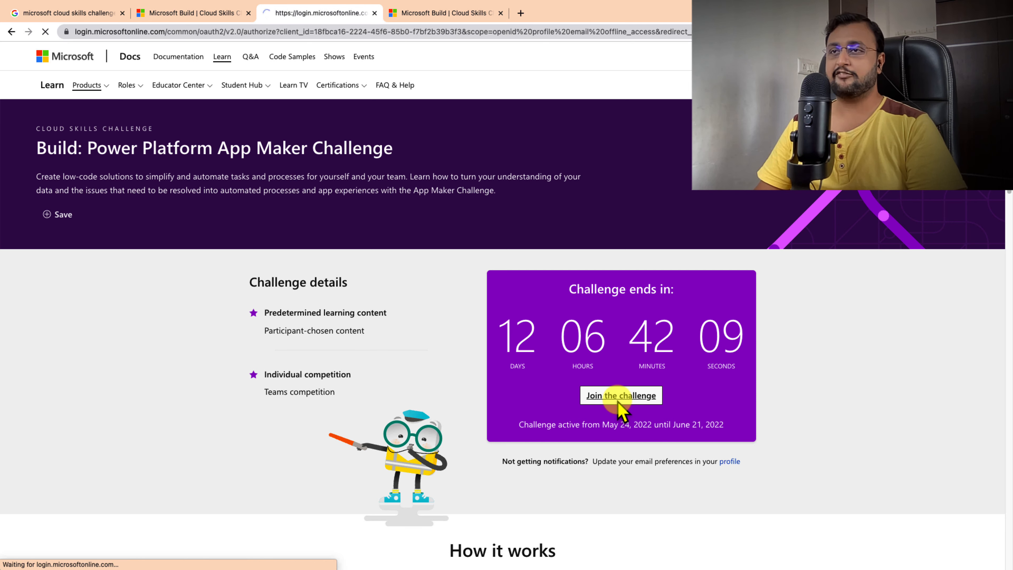
left_click(621, 395)
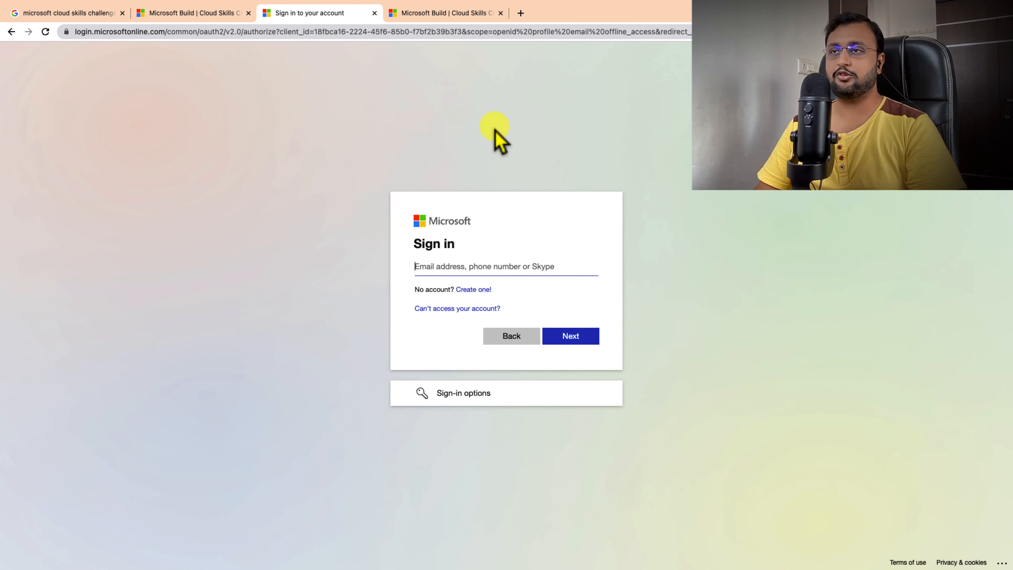
mouse_move(521, 308)
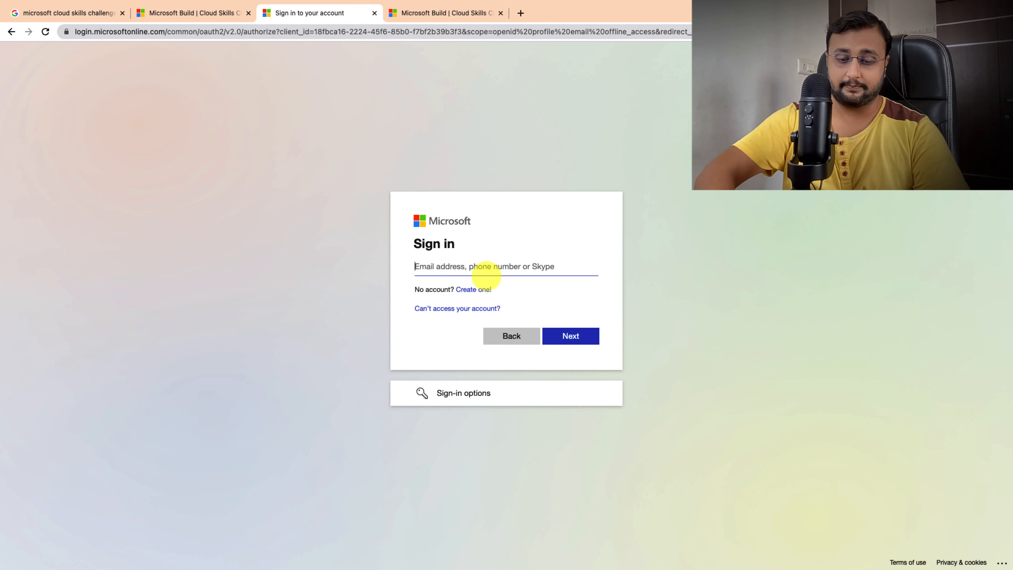
left_click(571, 336)
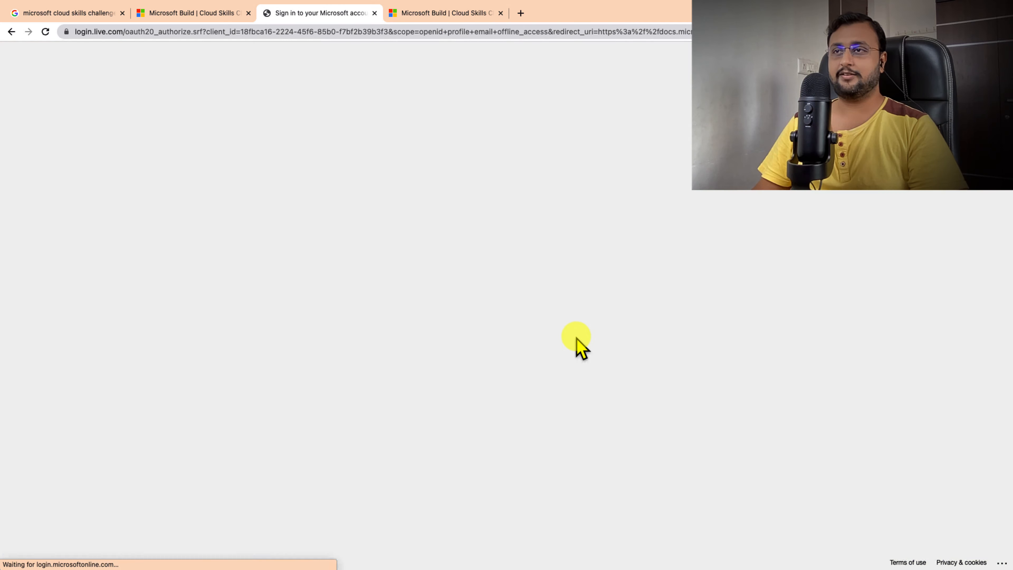
left_click(570, 388)
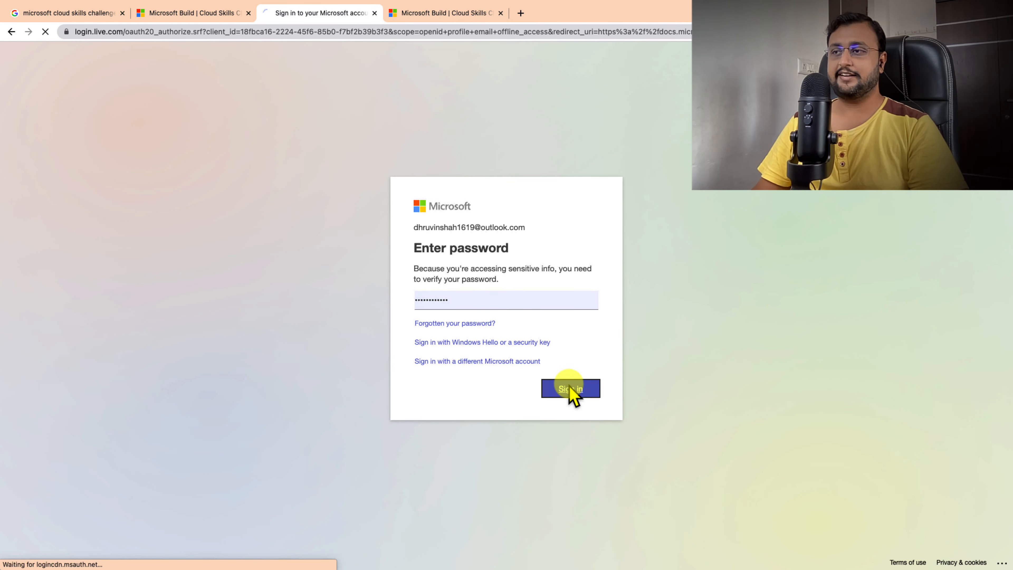
left_click(570, 389)
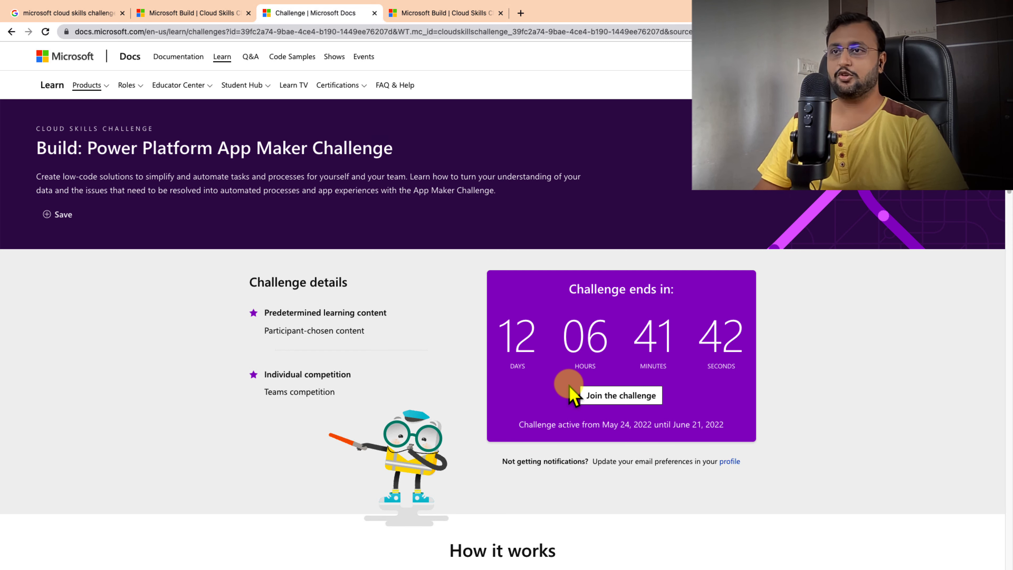
- Join the challenge, agree to the official rules, confirm enrollment and start learning
left_click(622, 395)
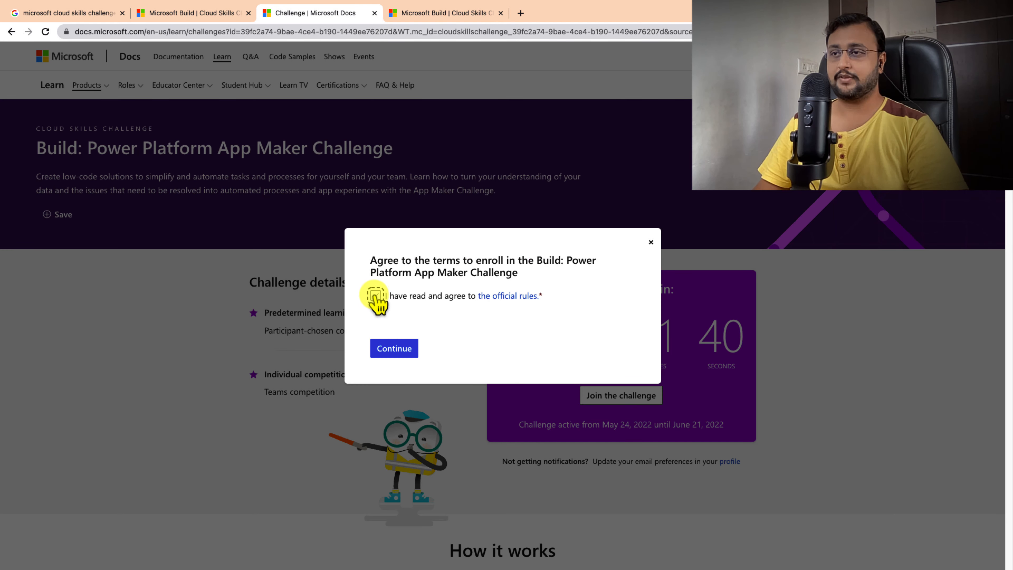
left_click(375, 296)
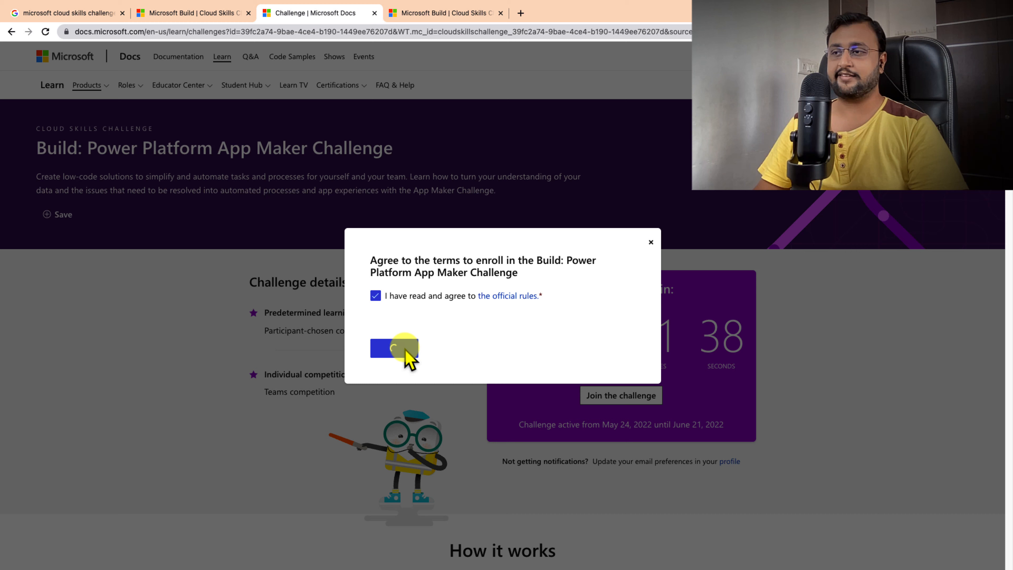
left_click(393, 348)
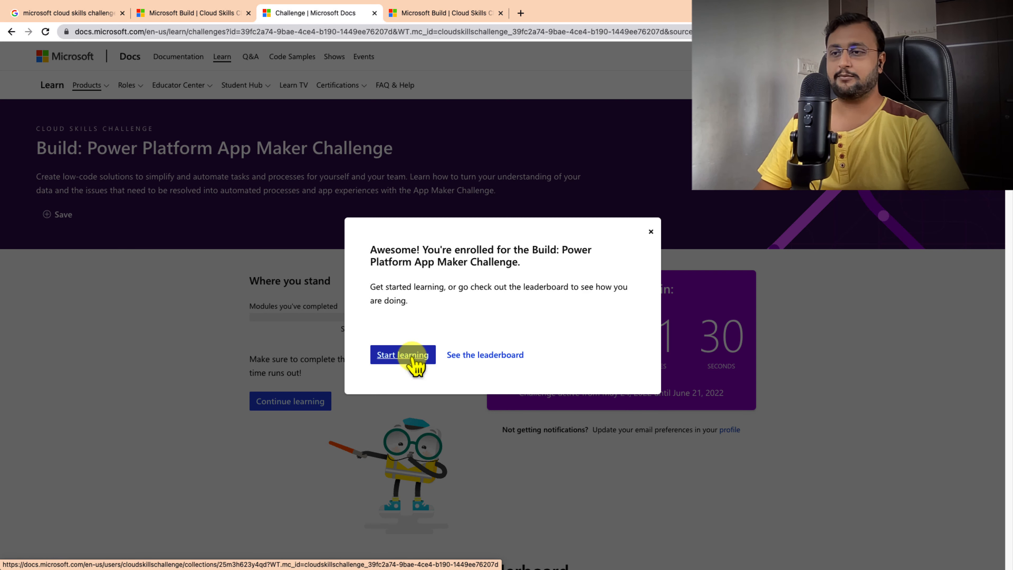
mouse_move(624, 254)
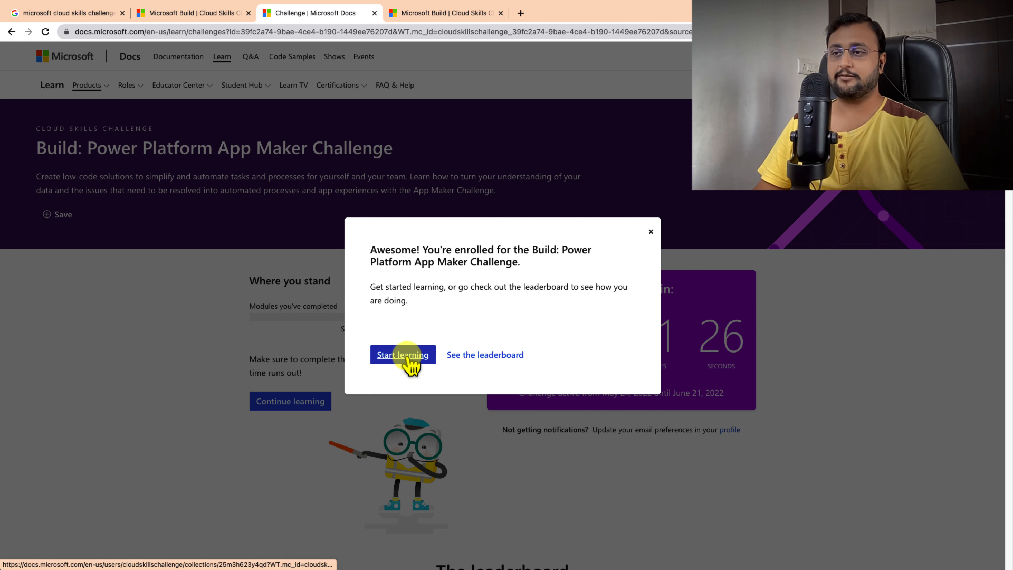
left_click(404, 355)
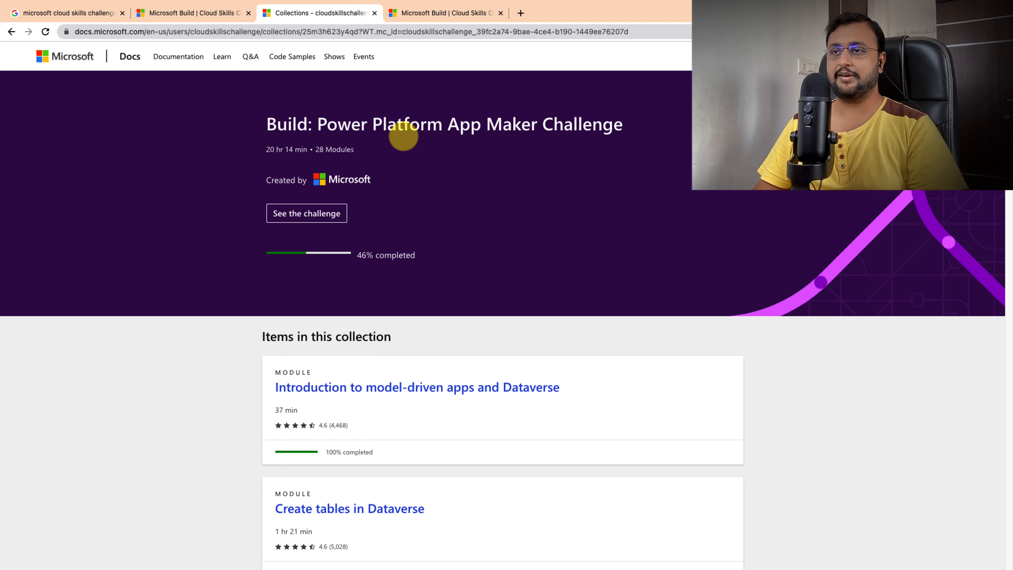
mouse_move(329, 169)
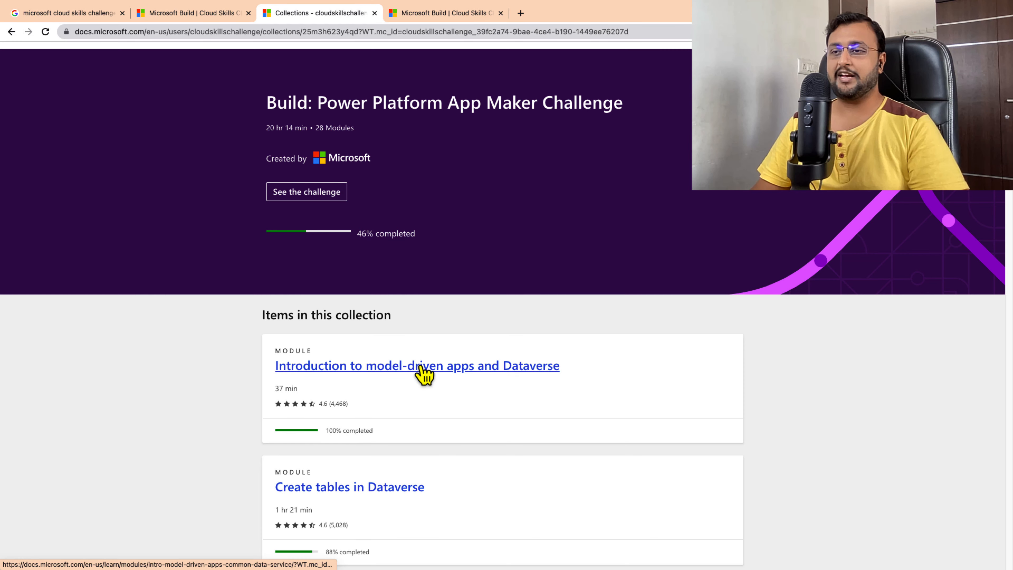
- Review the 28-module list, then switch to the challenge's official rules tab
scroll("down", 3)
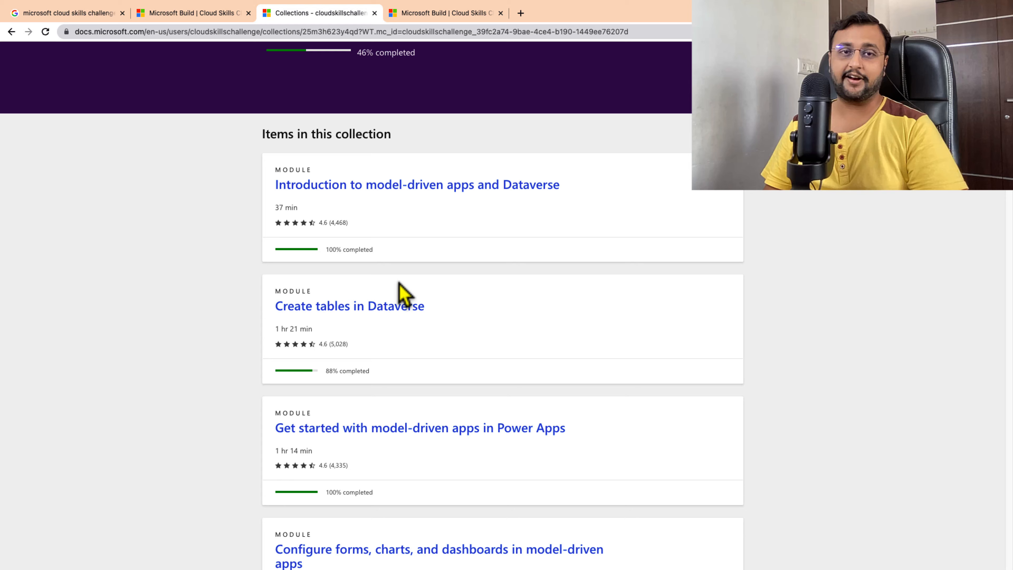
left_click(447, 13)
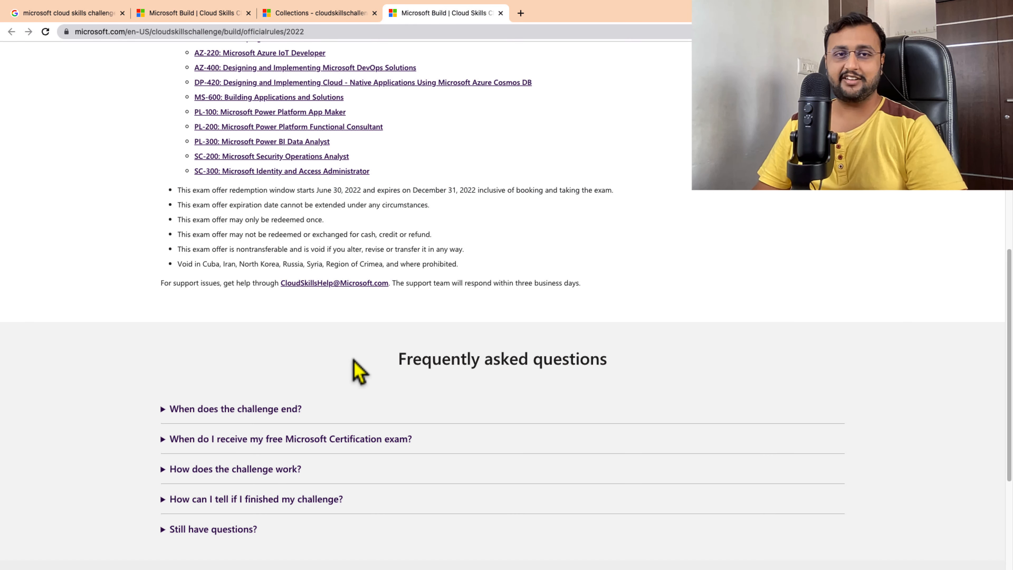
mouse_move(258, 288)
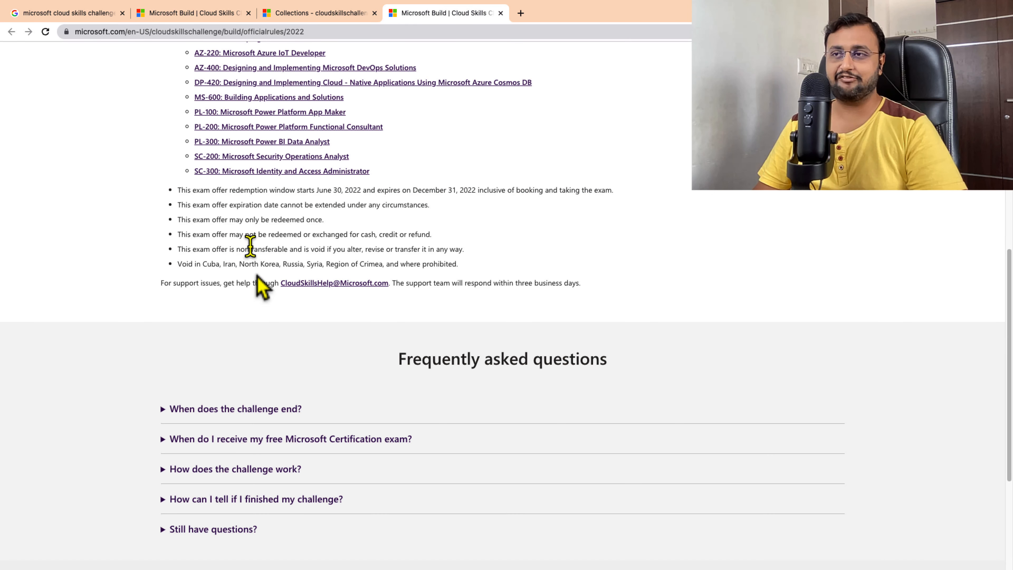
mouse_move(320, 196)
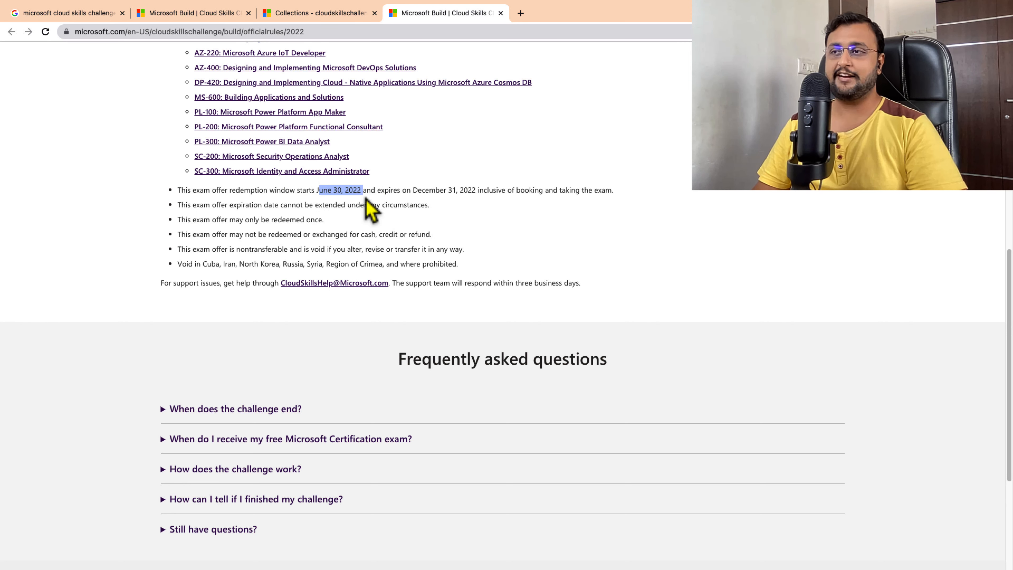
mouse_move(461, 191)
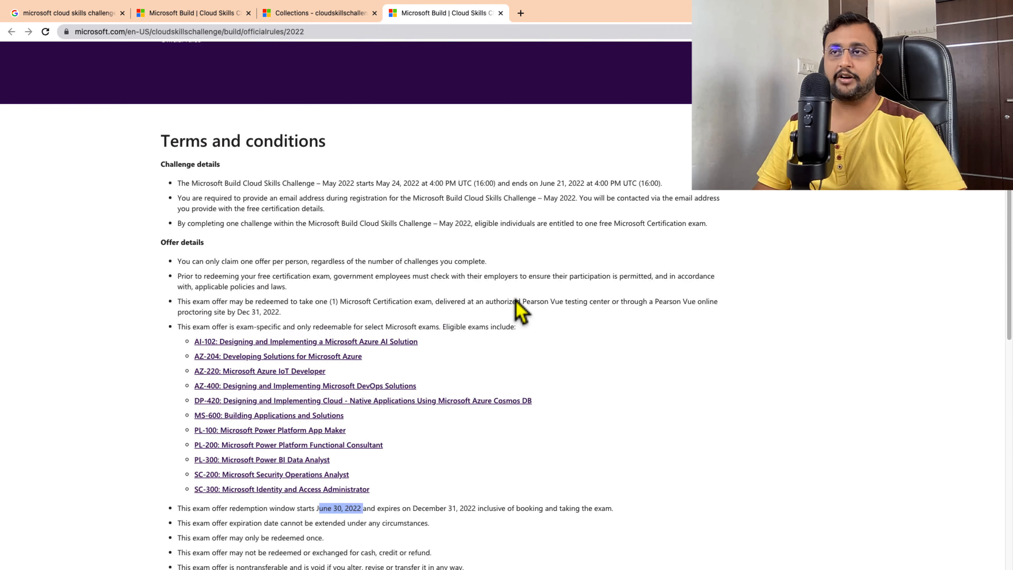
scroll("up", 3)
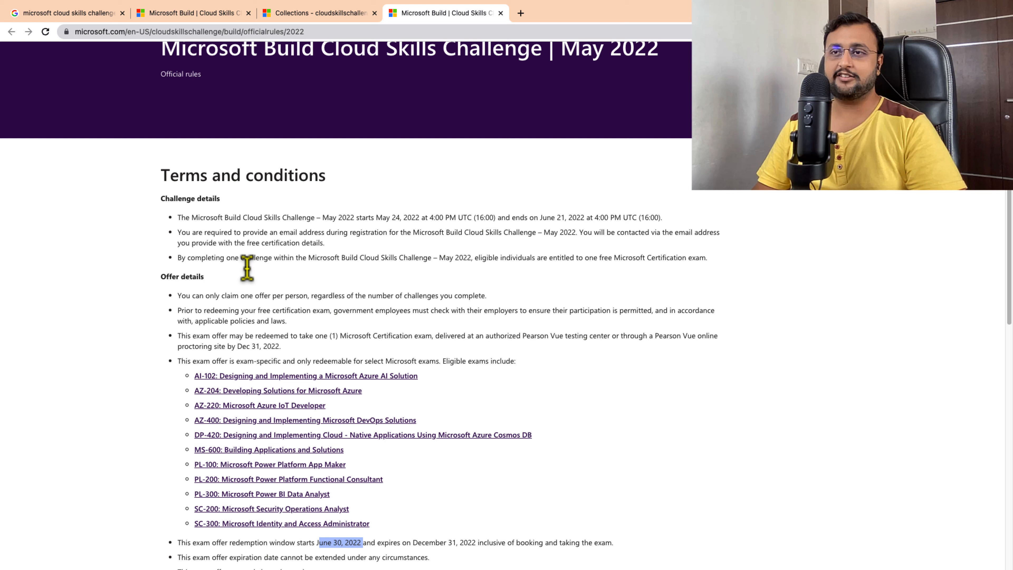
mouse_move(447, 418)
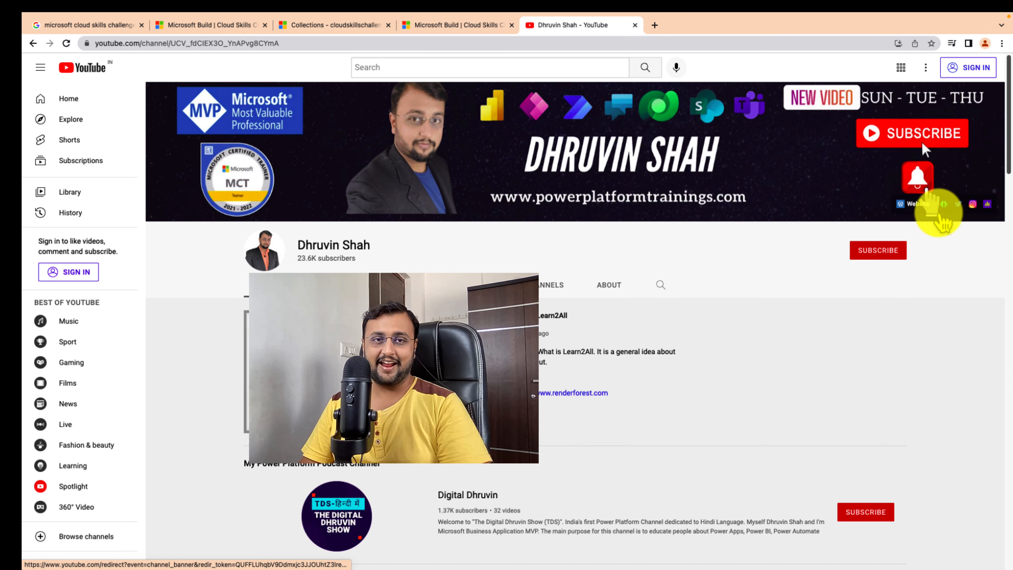
mouse_move(837, 272)
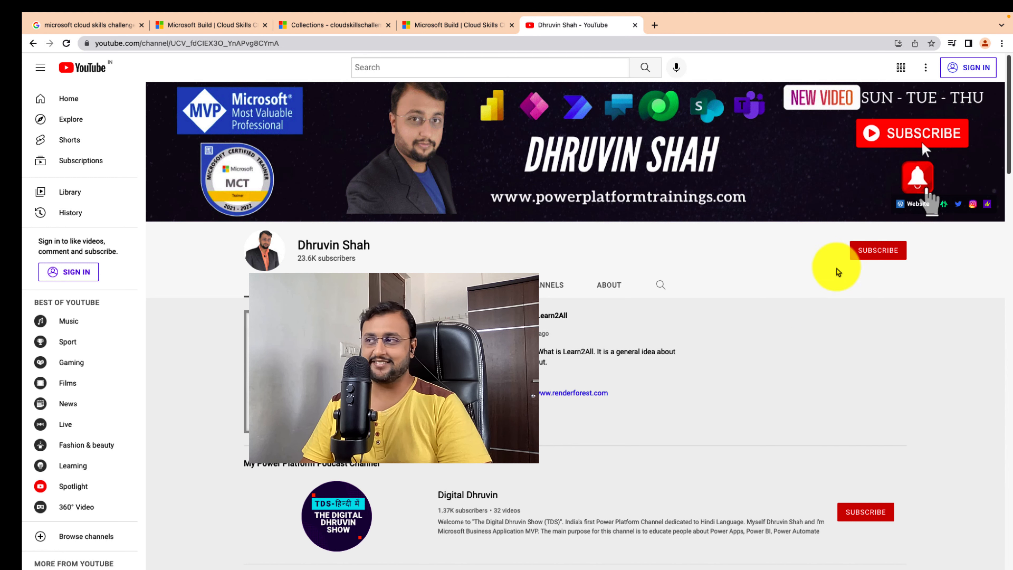